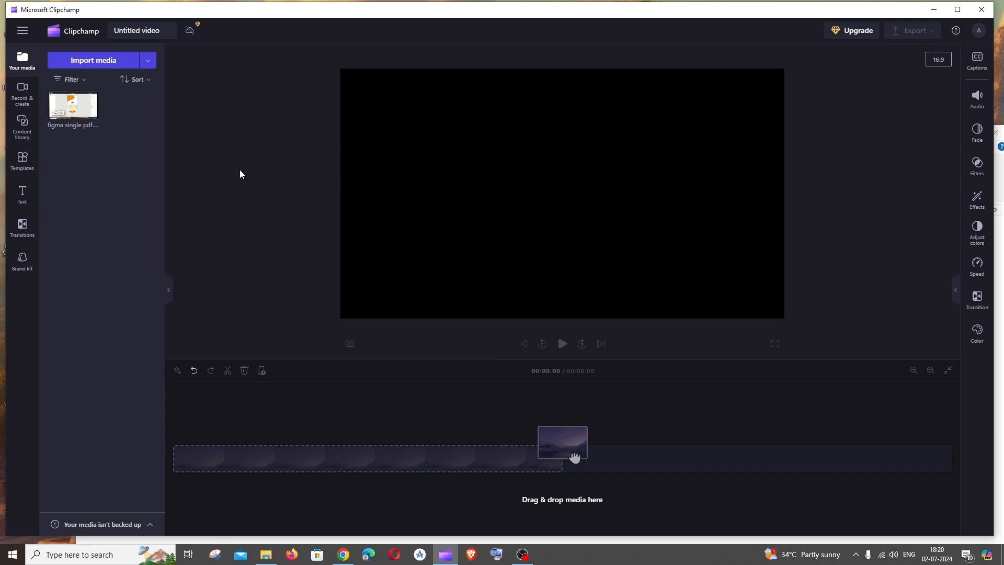
mouse_move(250, 182)
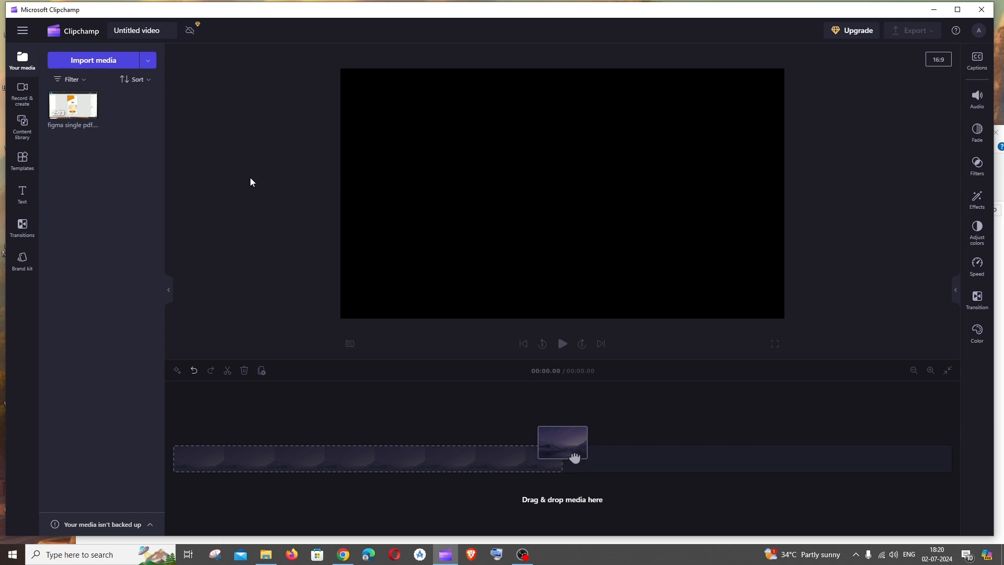
mouse_move(176, 145)
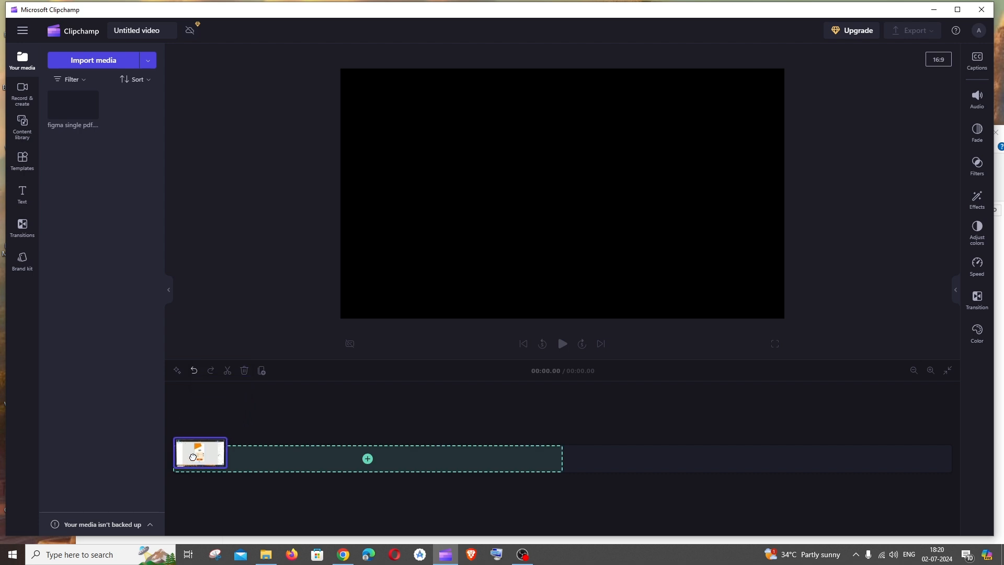
- Finish adding the video to the timeline and show its audio settings at 100% volume
left_click(367, 458)
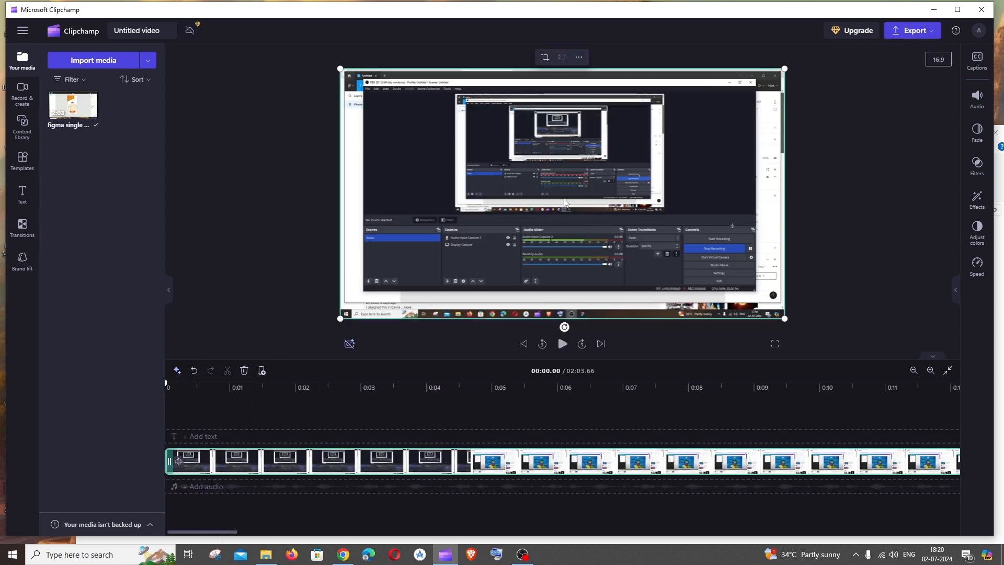
mouse_move(977, 102)
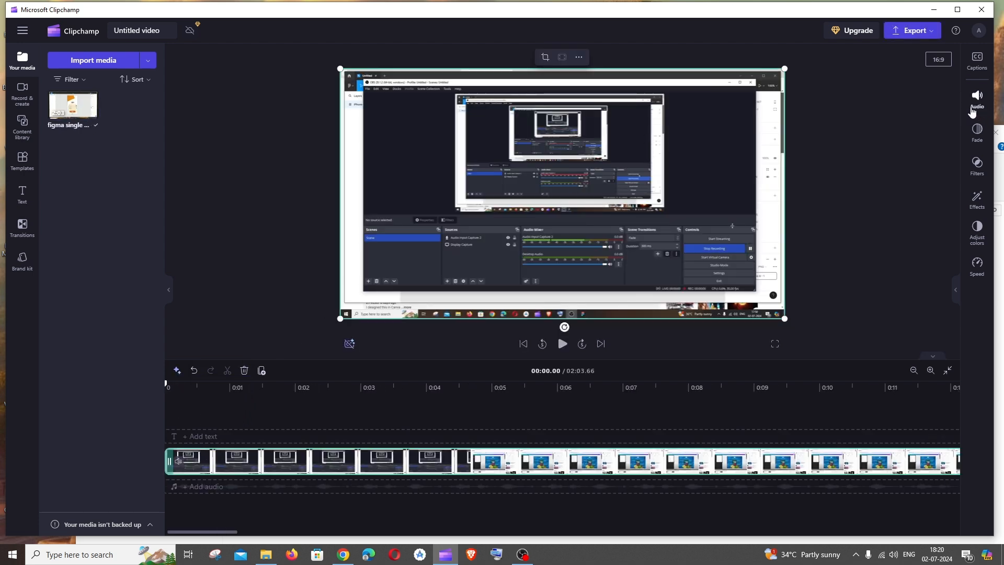
left_click(976, 100)
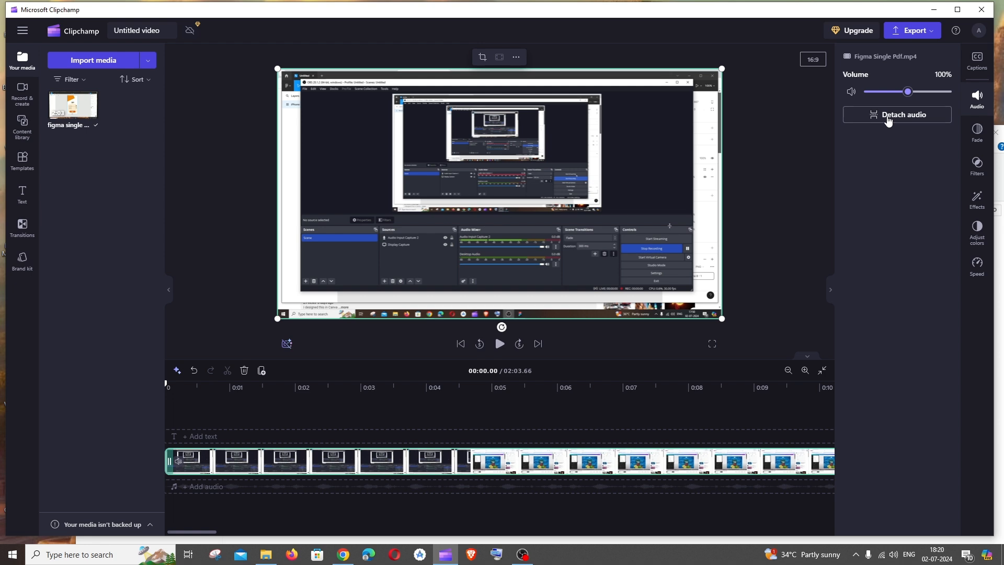
- Detach the clip's audio onto its own track and cut out a short section near the start
left_click(896, 115)
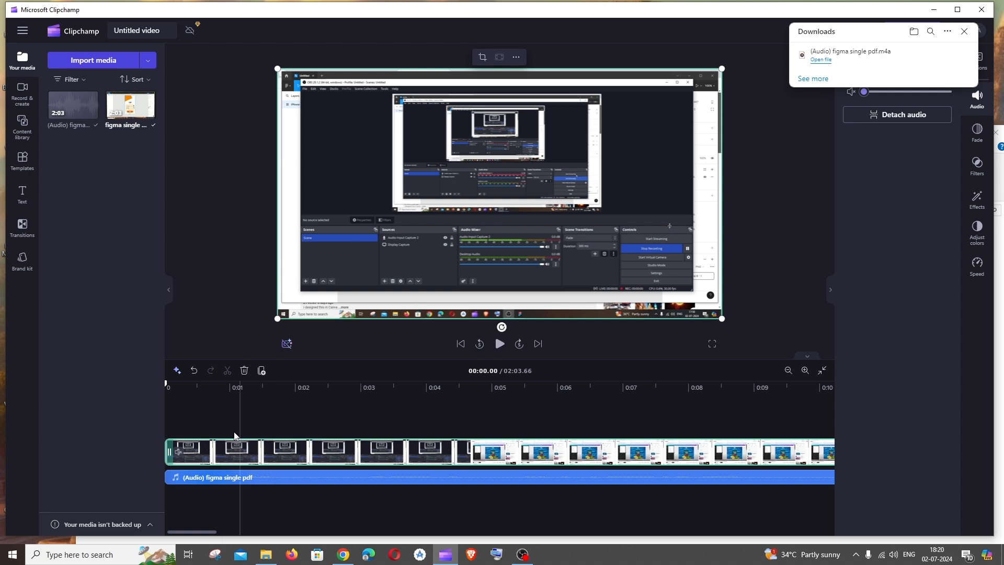
left_click(789, 371)
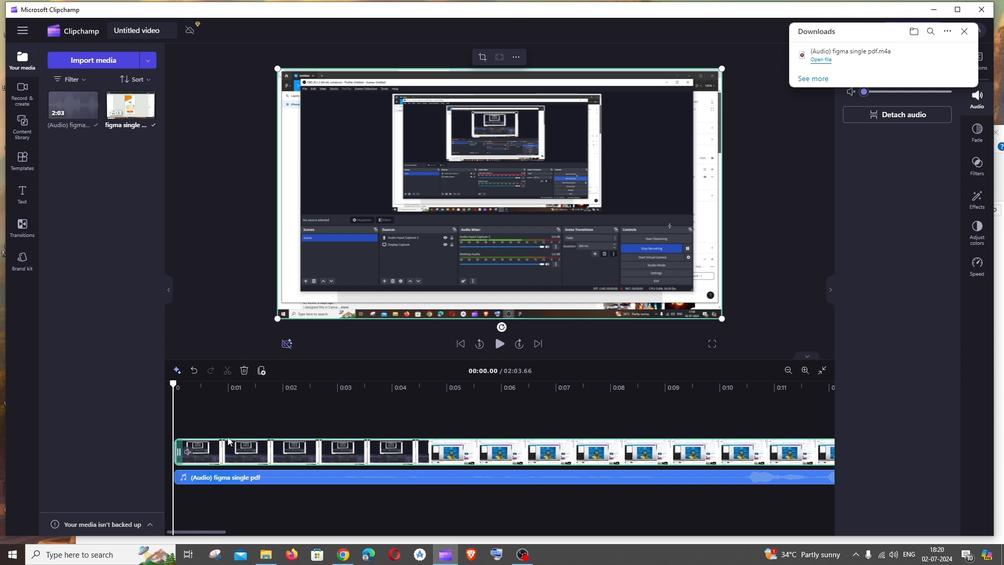
left_click(499, 344)
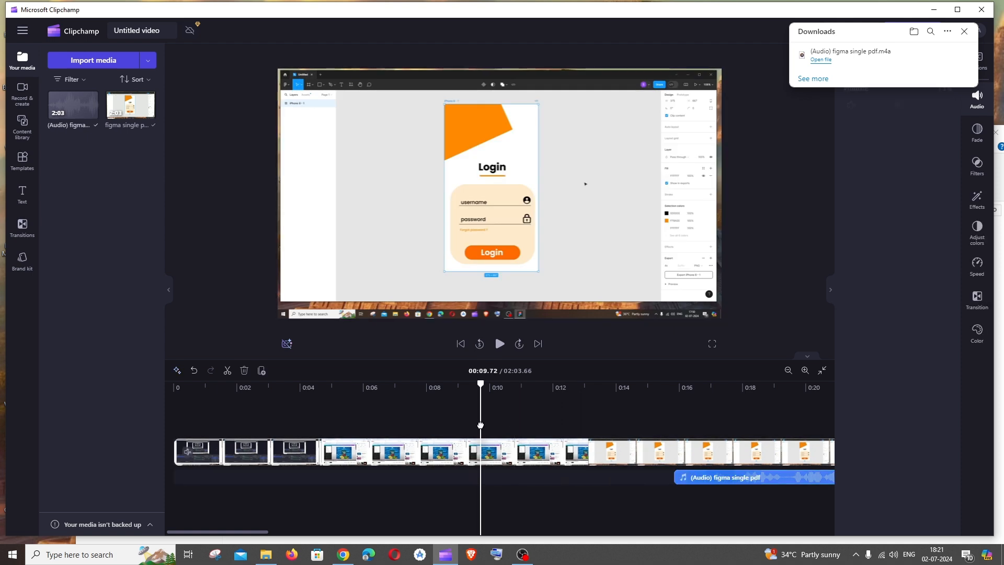
left_click(752, 477)
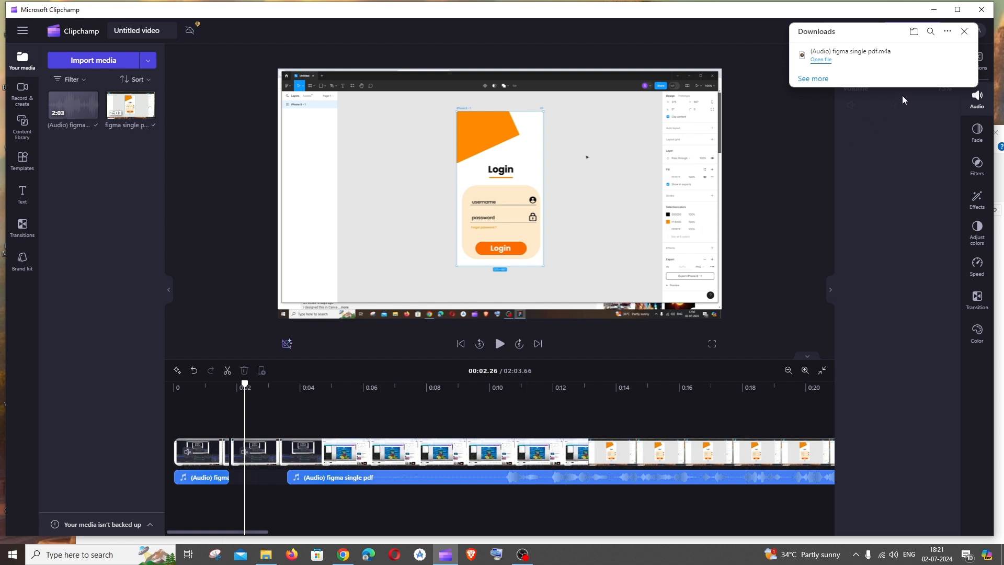
mouse_move(839, 57)
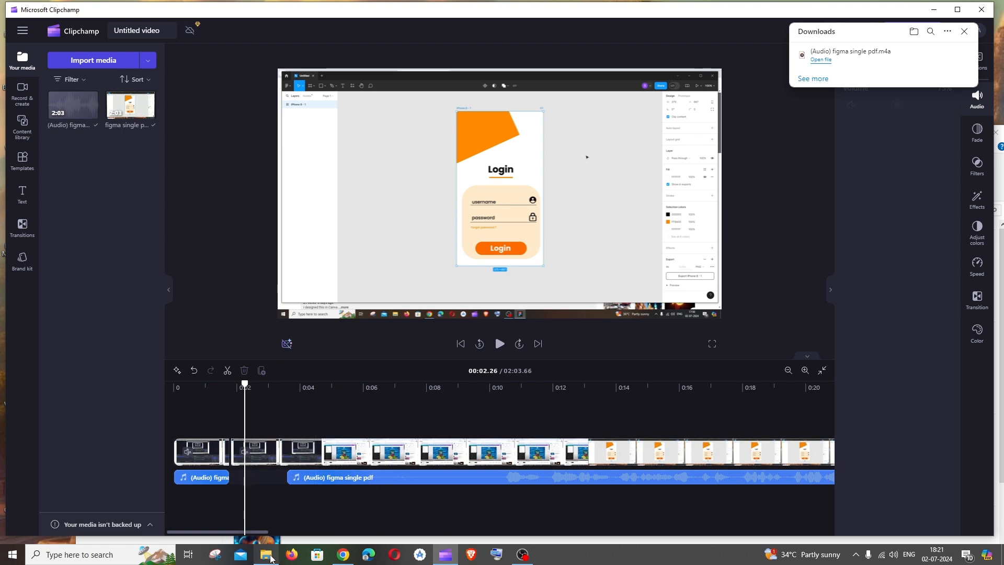
left_click(266, 555)
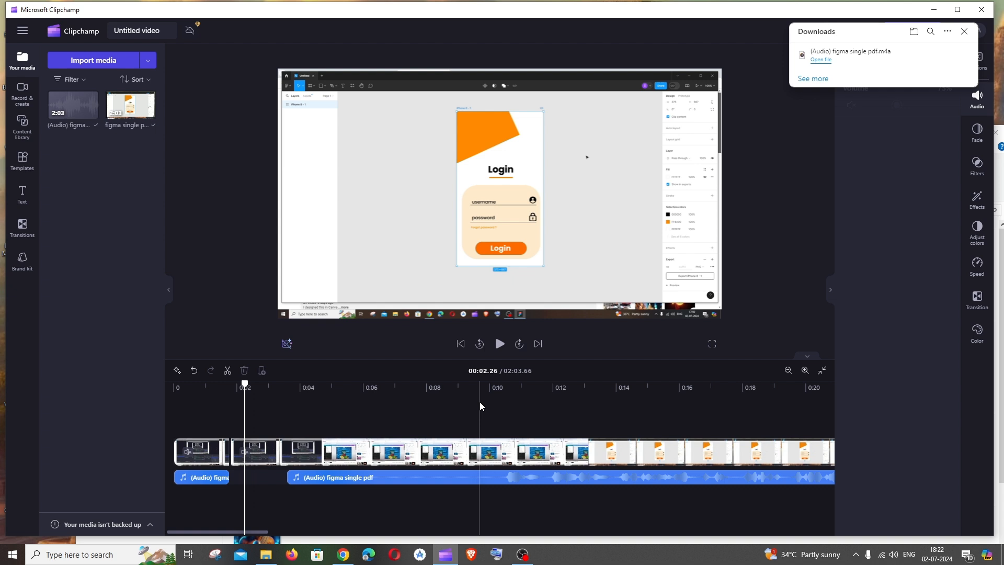
mouse_move(567, 346)
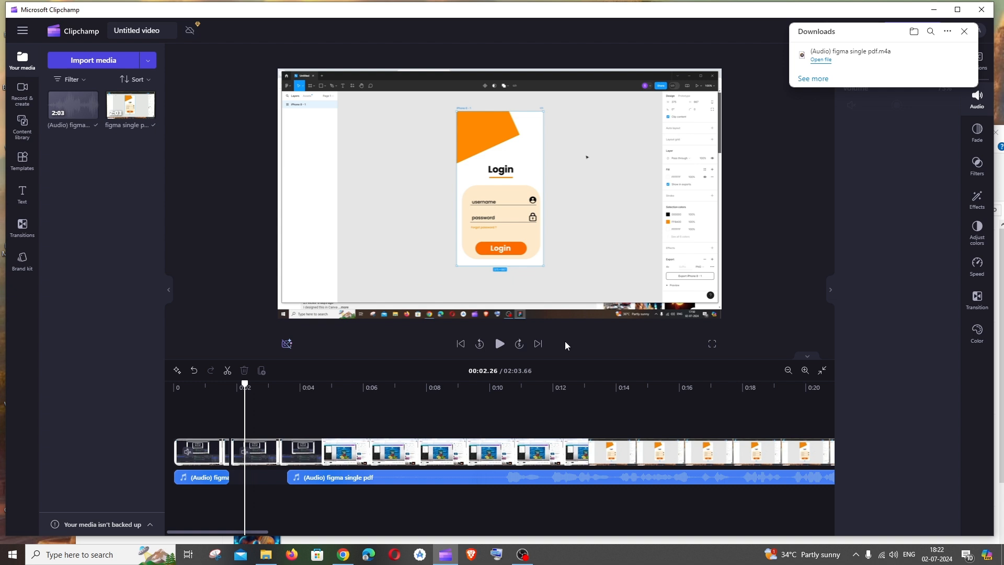
mouse_move(566, 346)
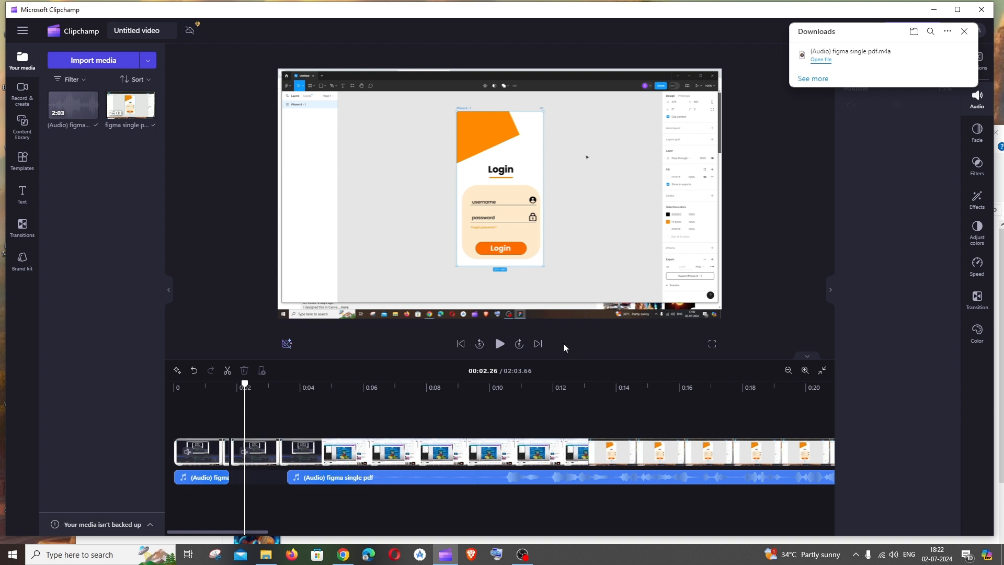
mouse_move(569, 409)
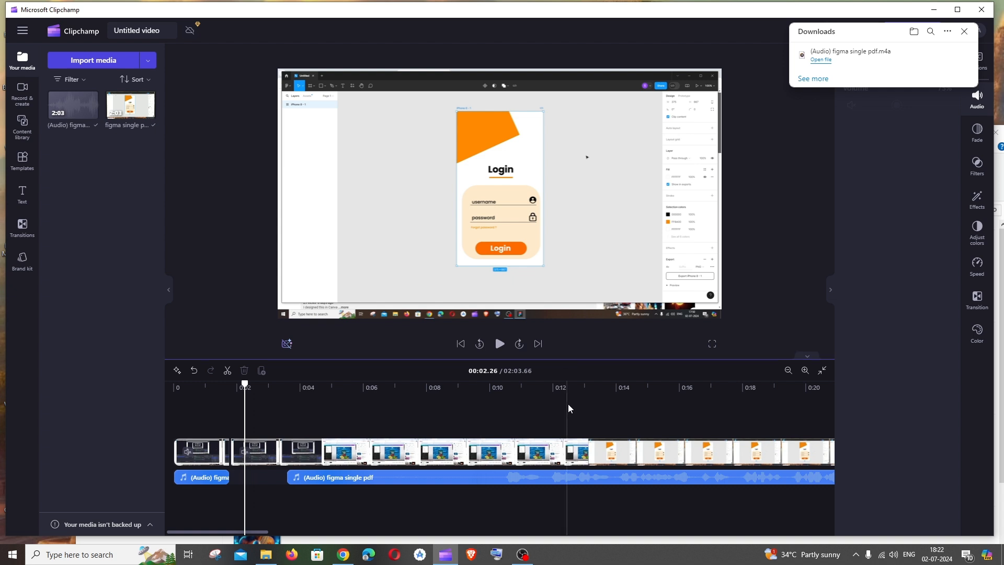